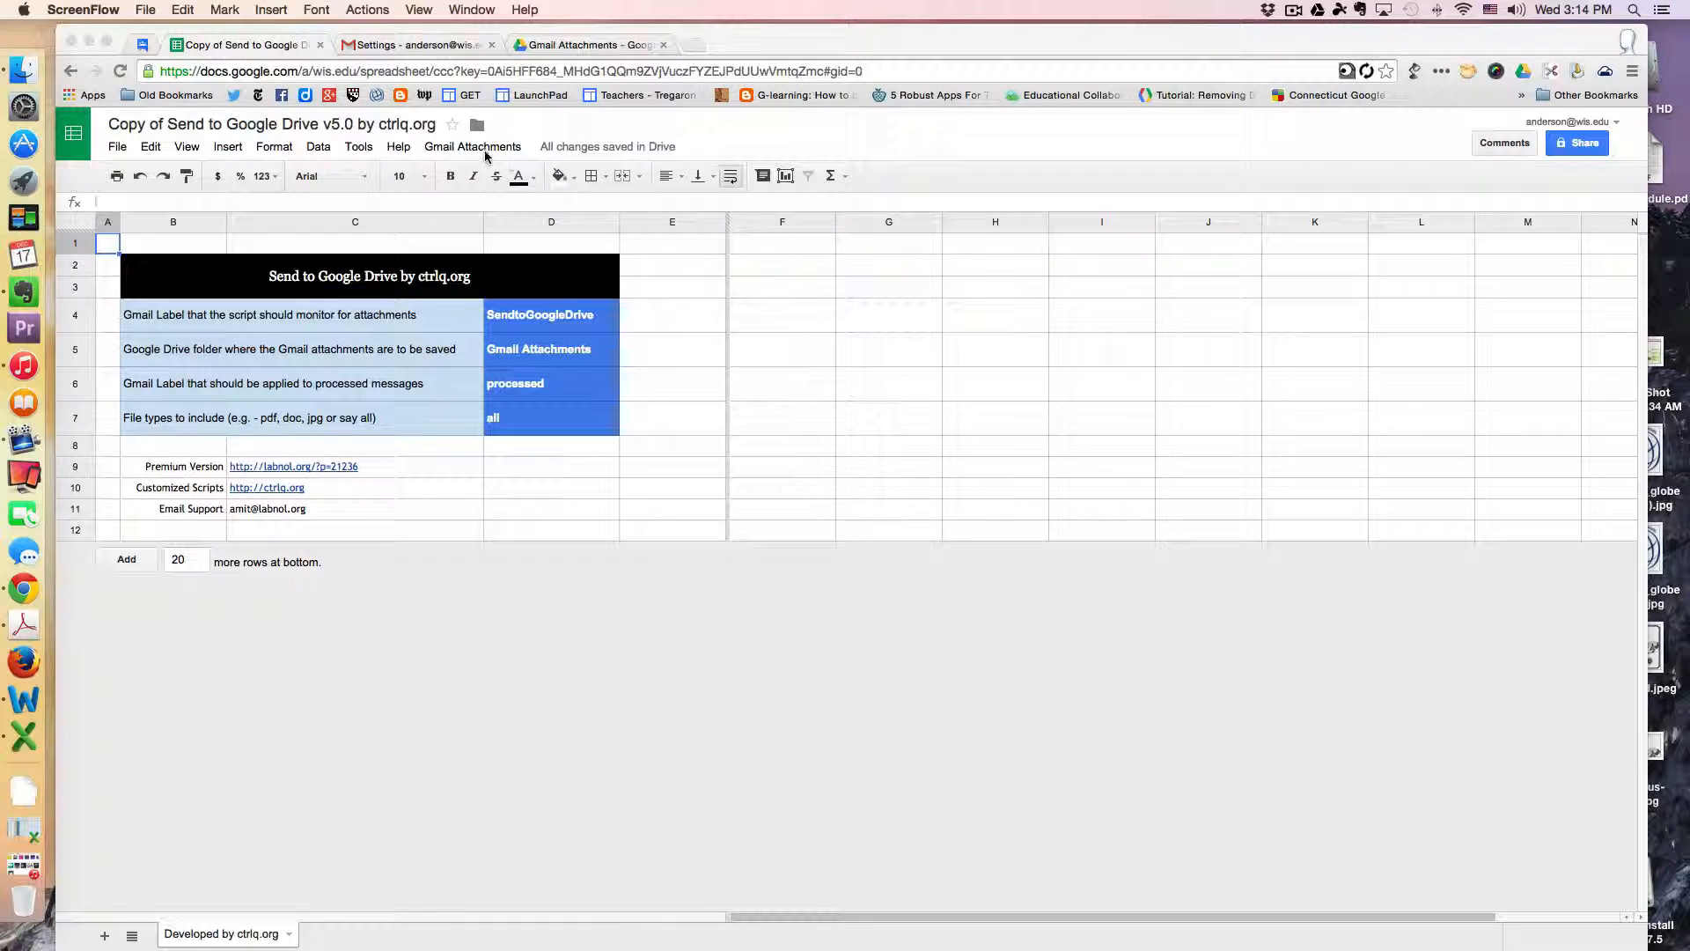
- Review the script's monitored label SendtoGoogleDrive, then switch to the Gmail filter settings
left_click(472, 146)
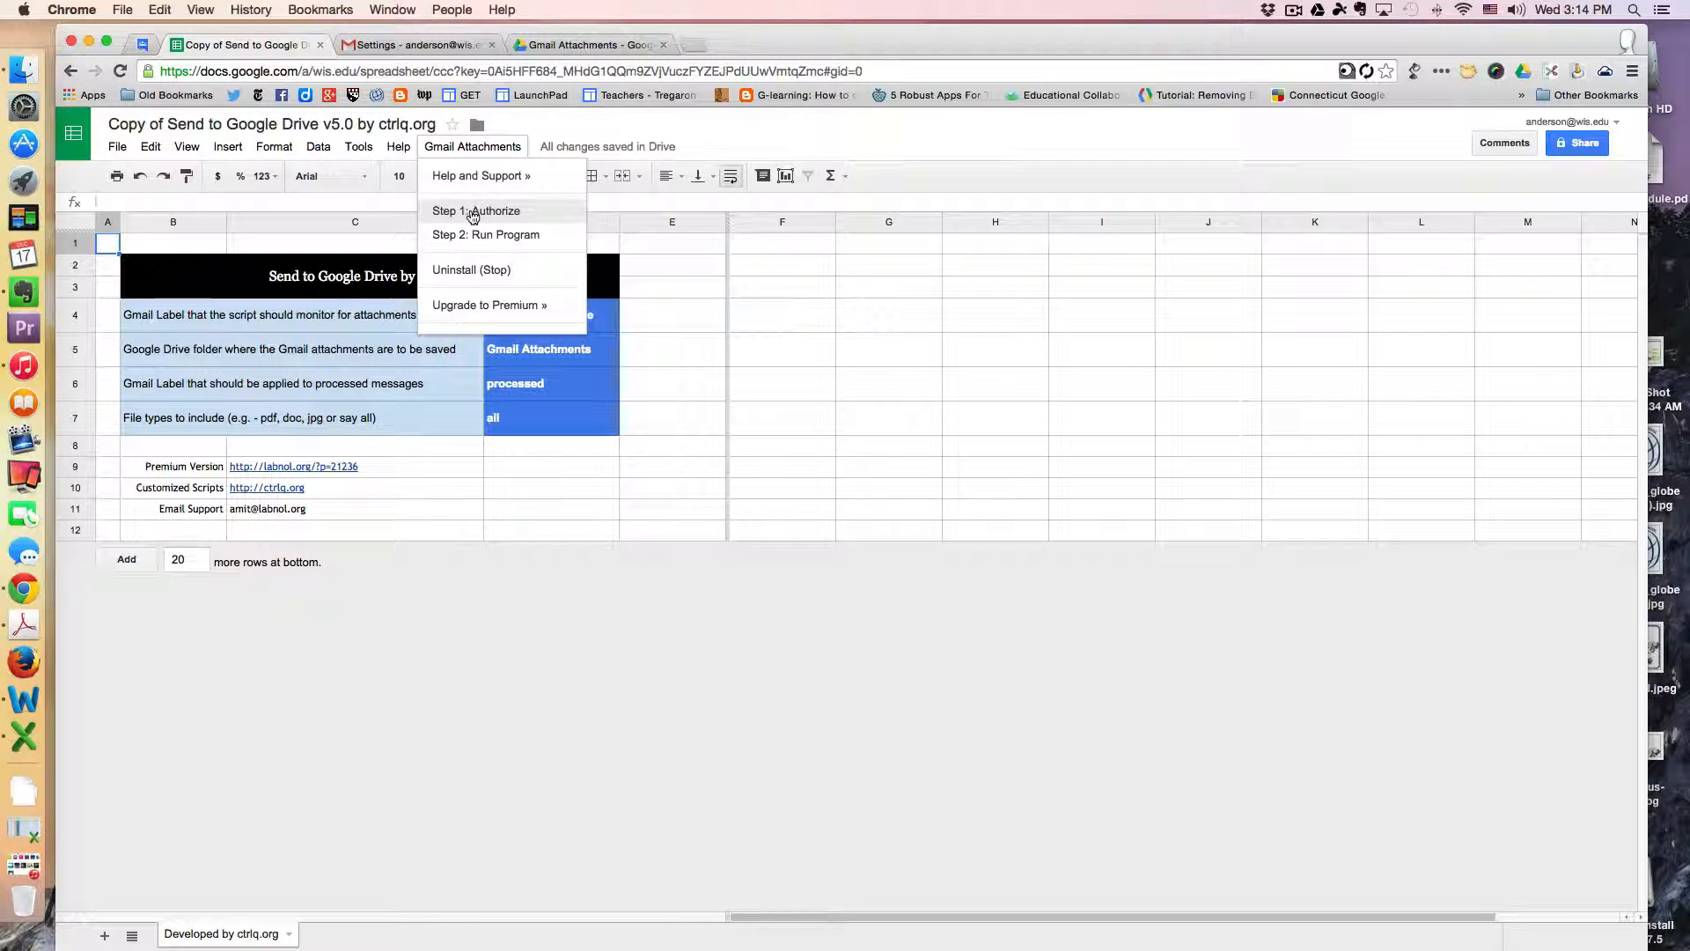
mouse_move(486, 234)
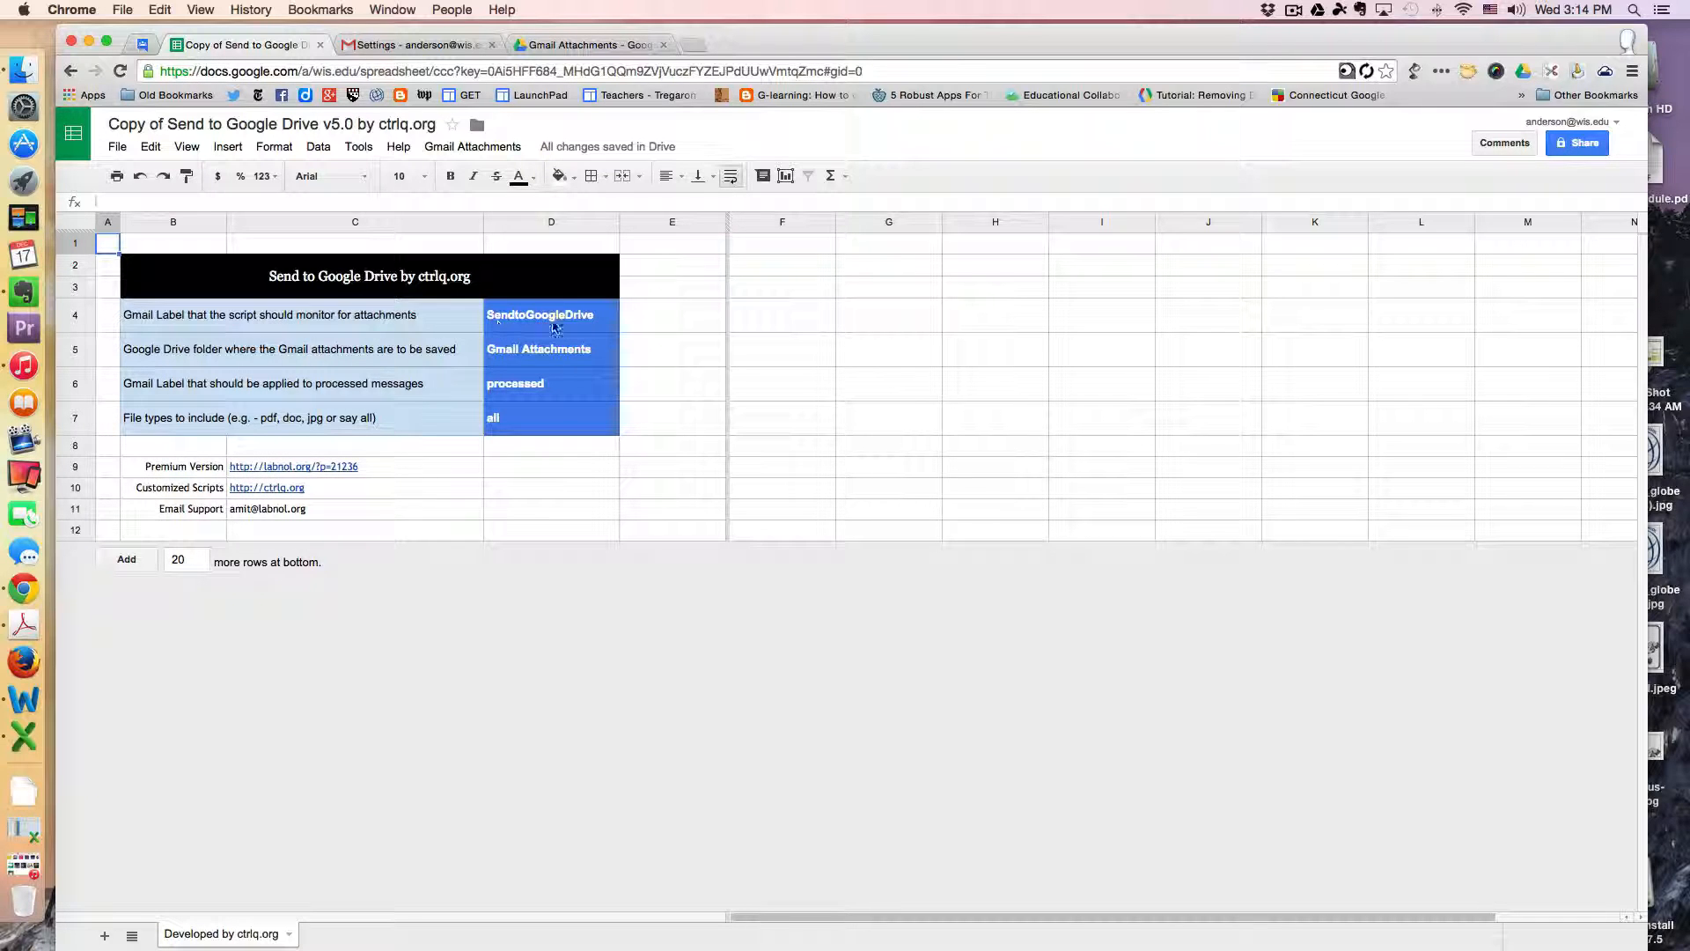
left_click(539, 314)
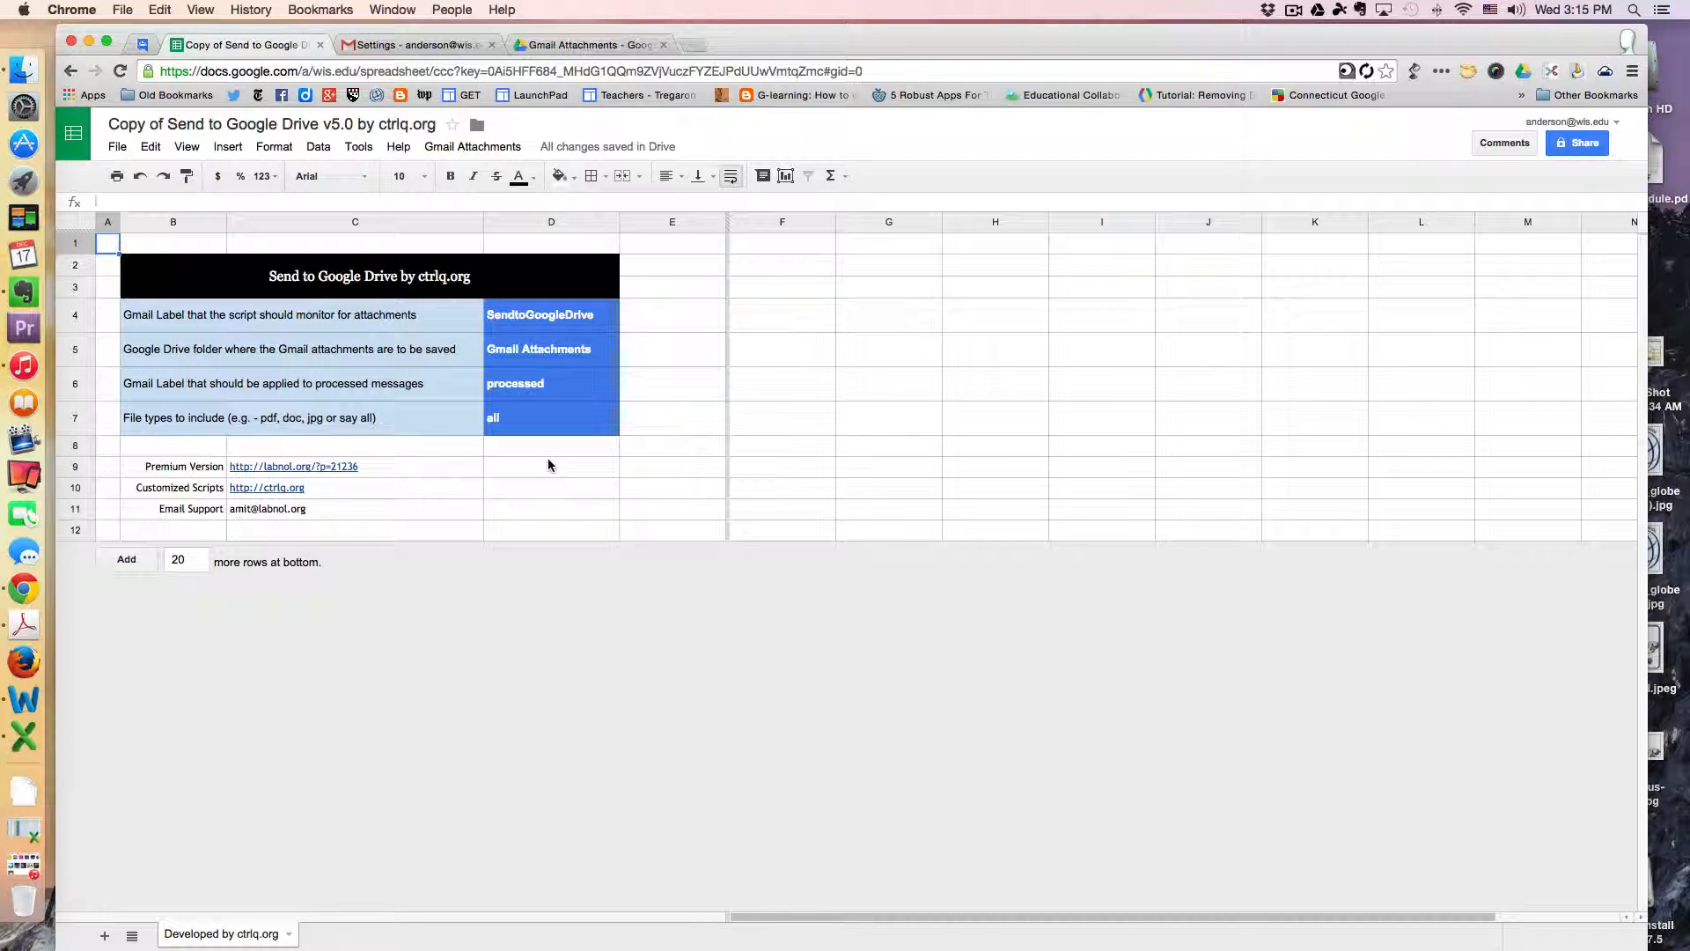
mouse_move(582, 486)
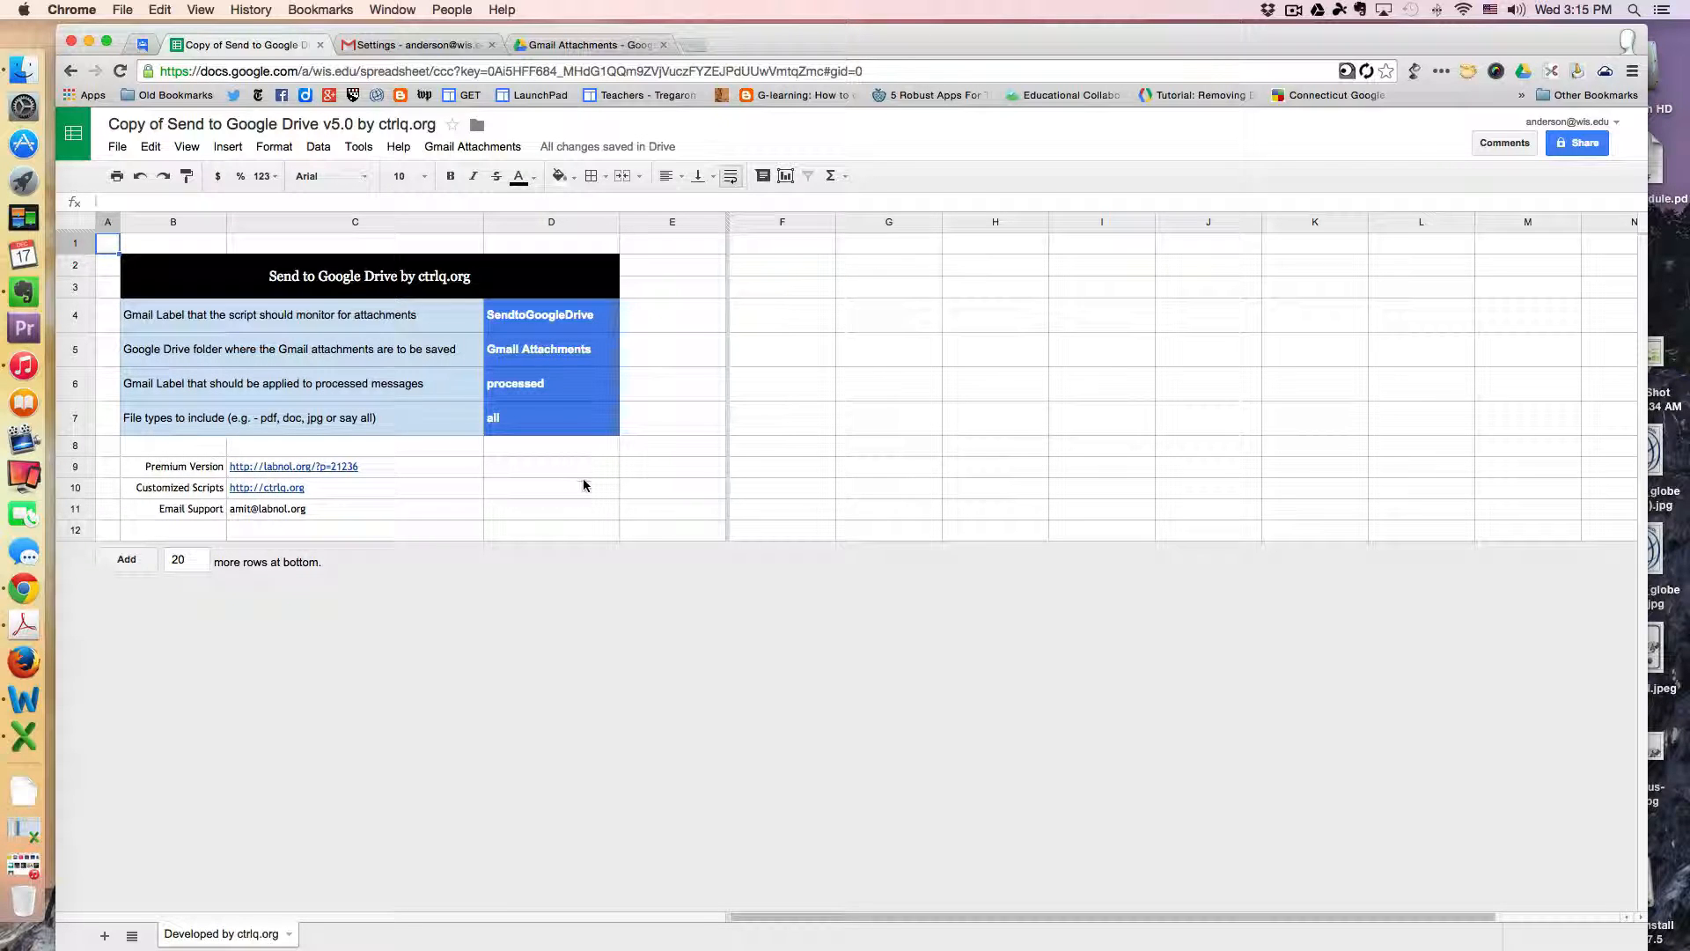
left_click(415, 44)
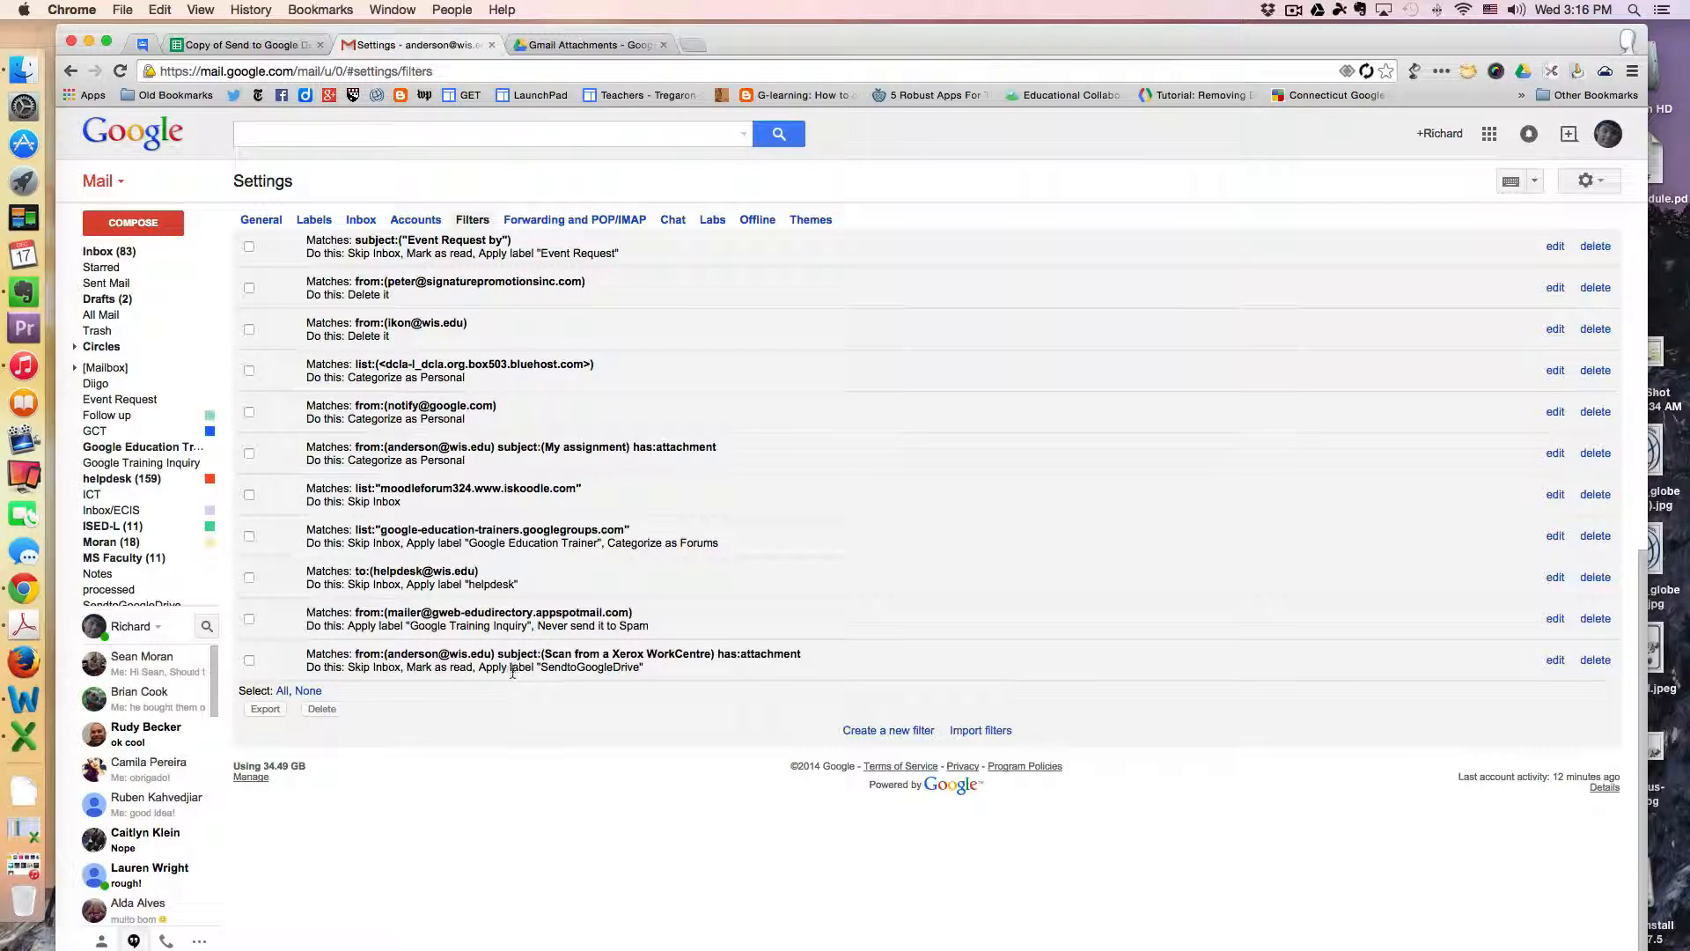
mouse_move(555, 681)
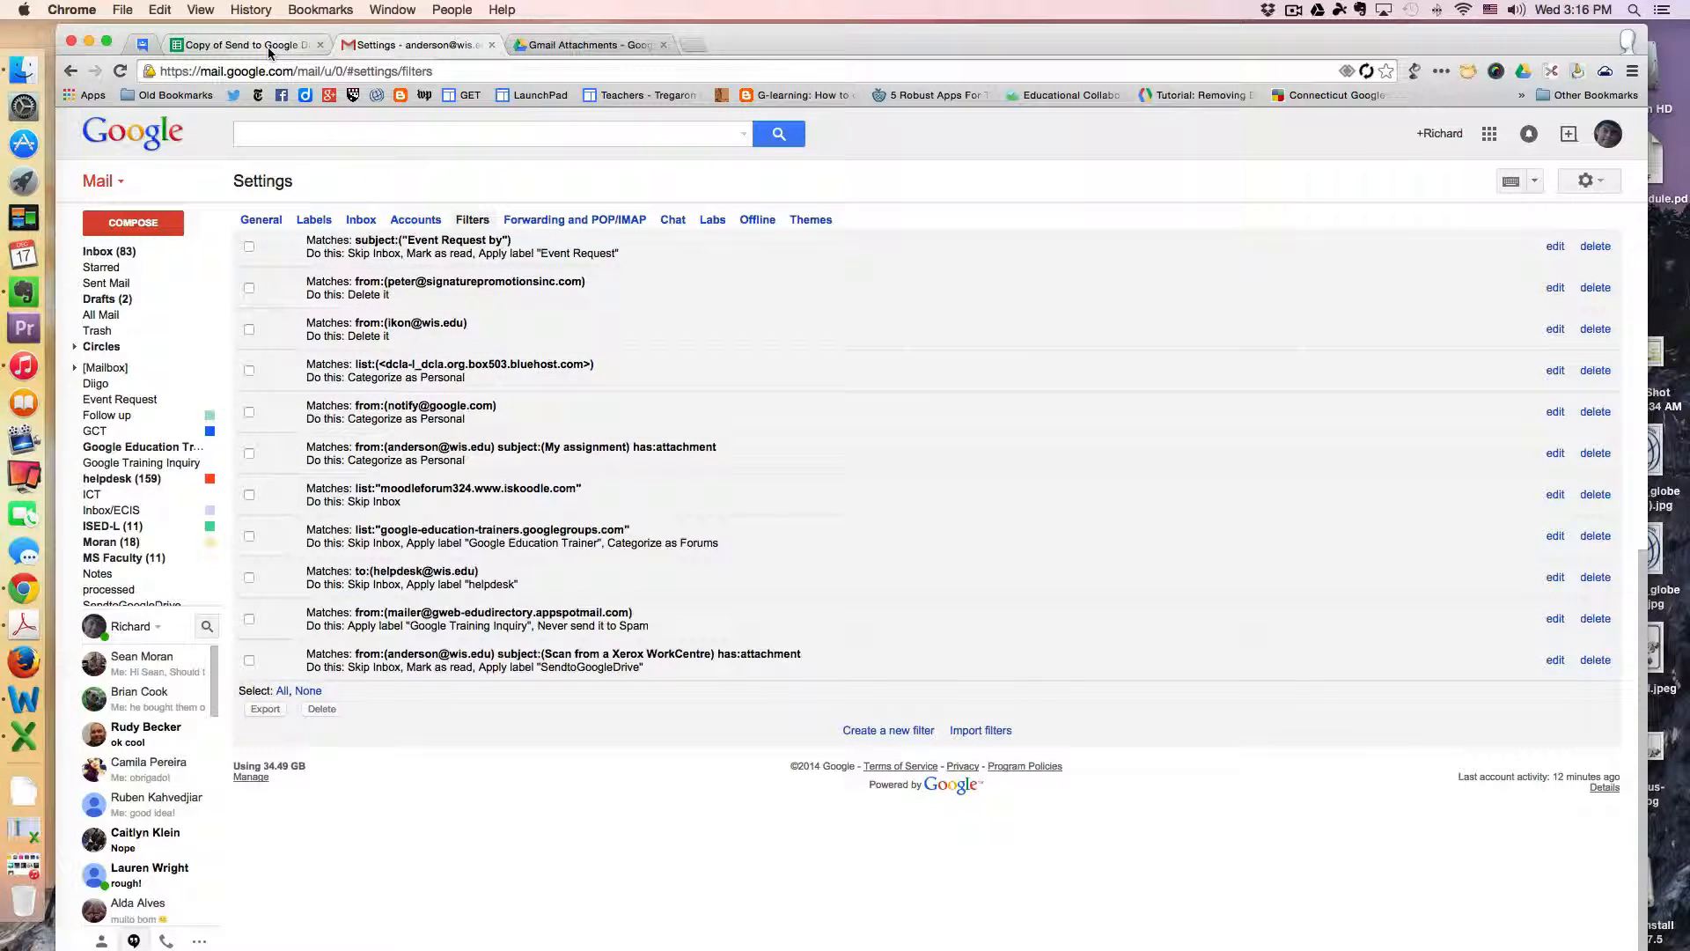
- Return to the settings sheet and highlight cell D4's label SendtoGoogleDrive for comparison
left_click(238, 44)
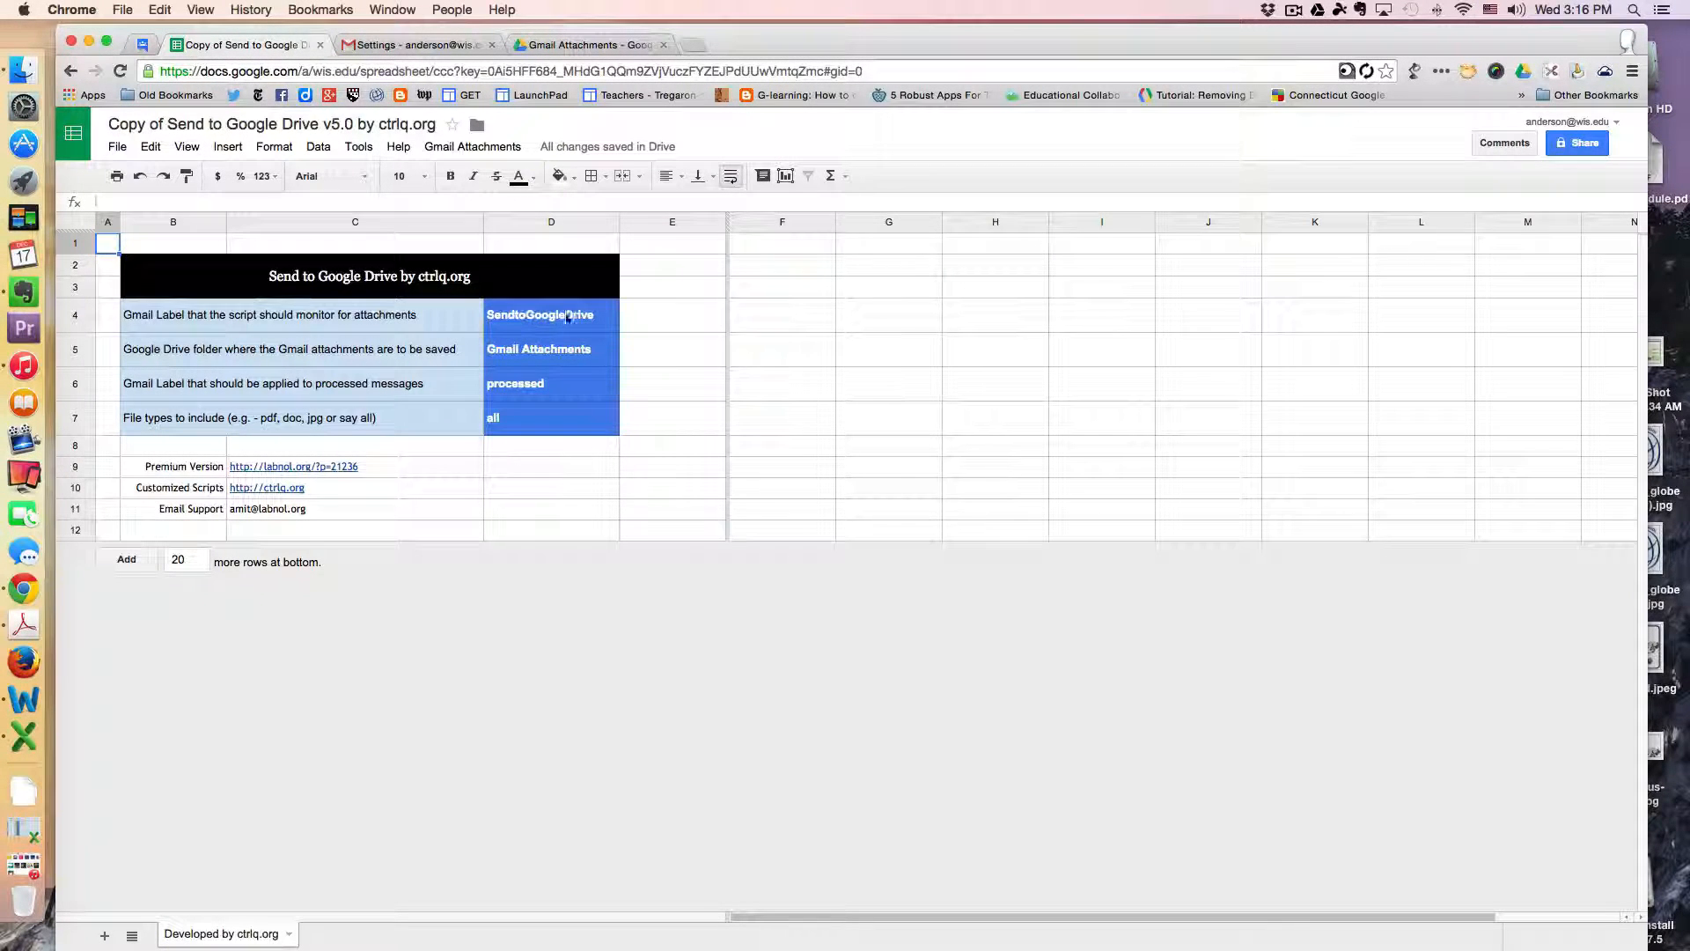
left_click(551, 313)
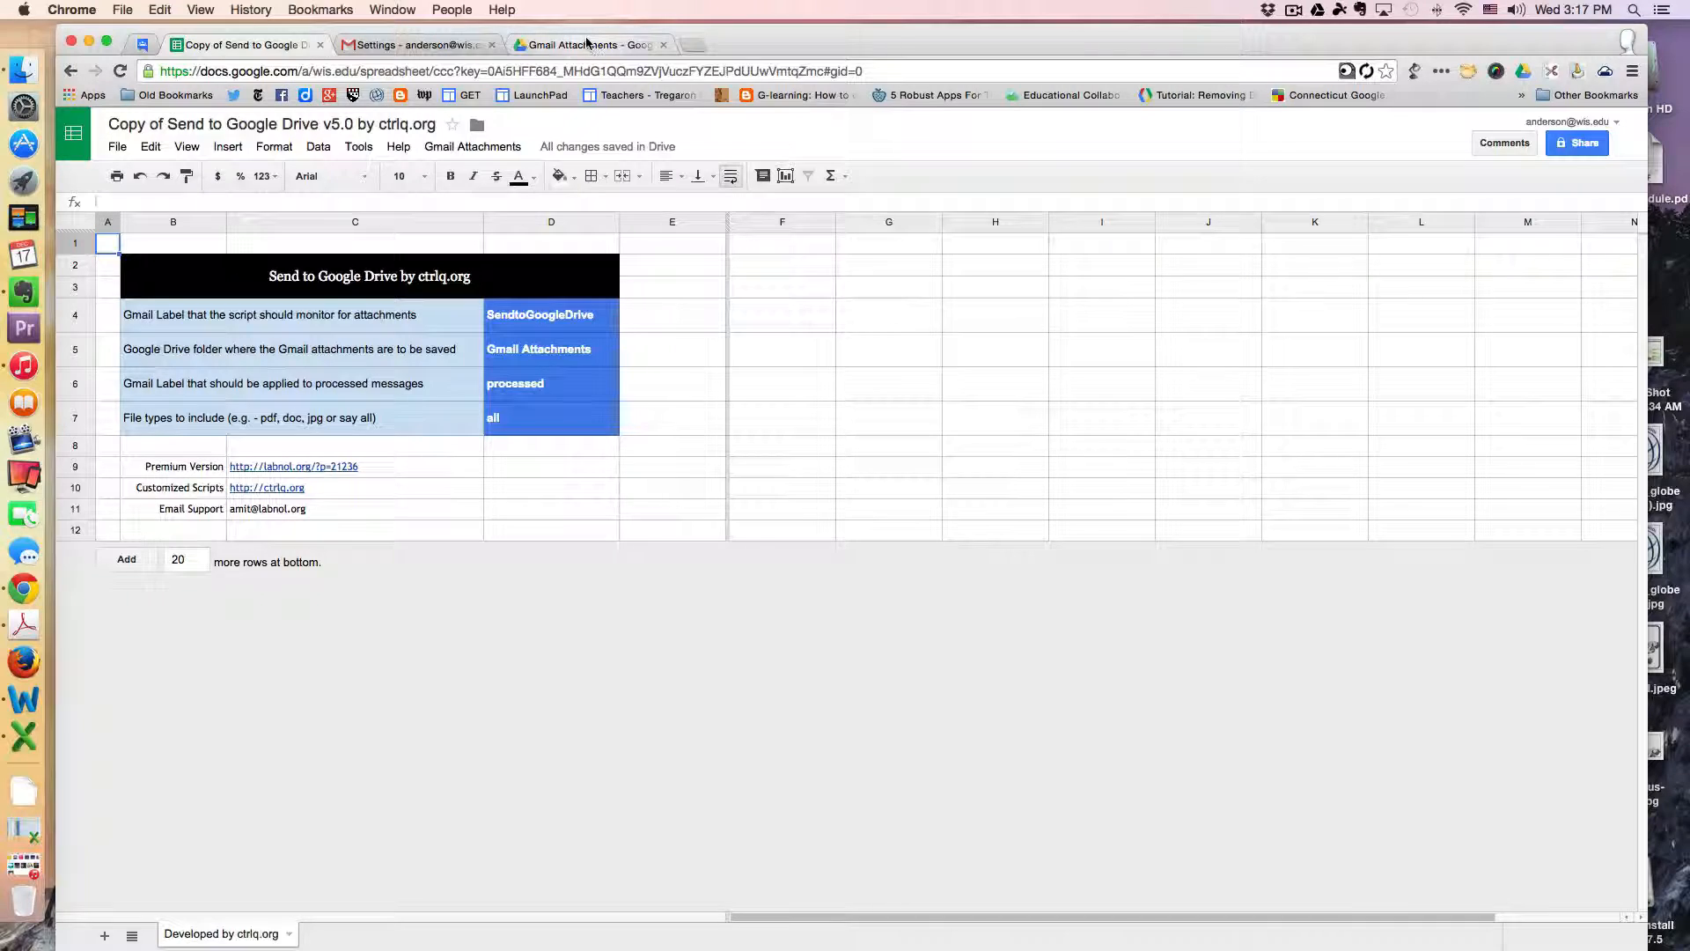
- Show the Gmail Attachments Drive folder holding the two scanned PDFs
left_click(585, 44)
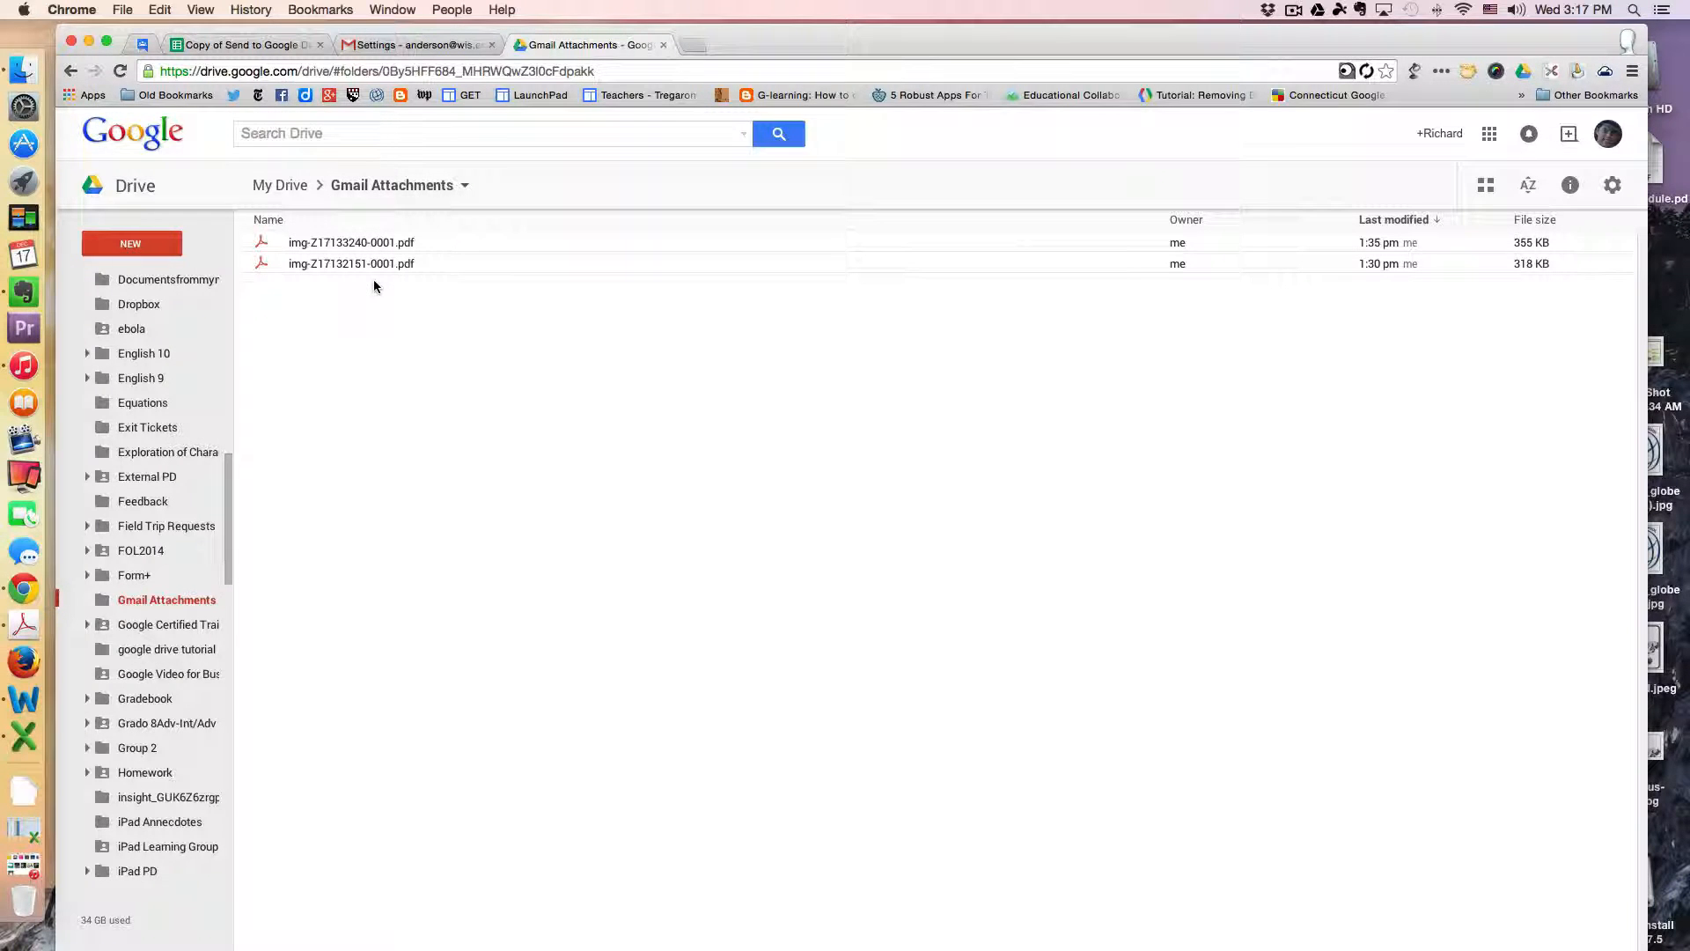
mouse_move(398, 303)
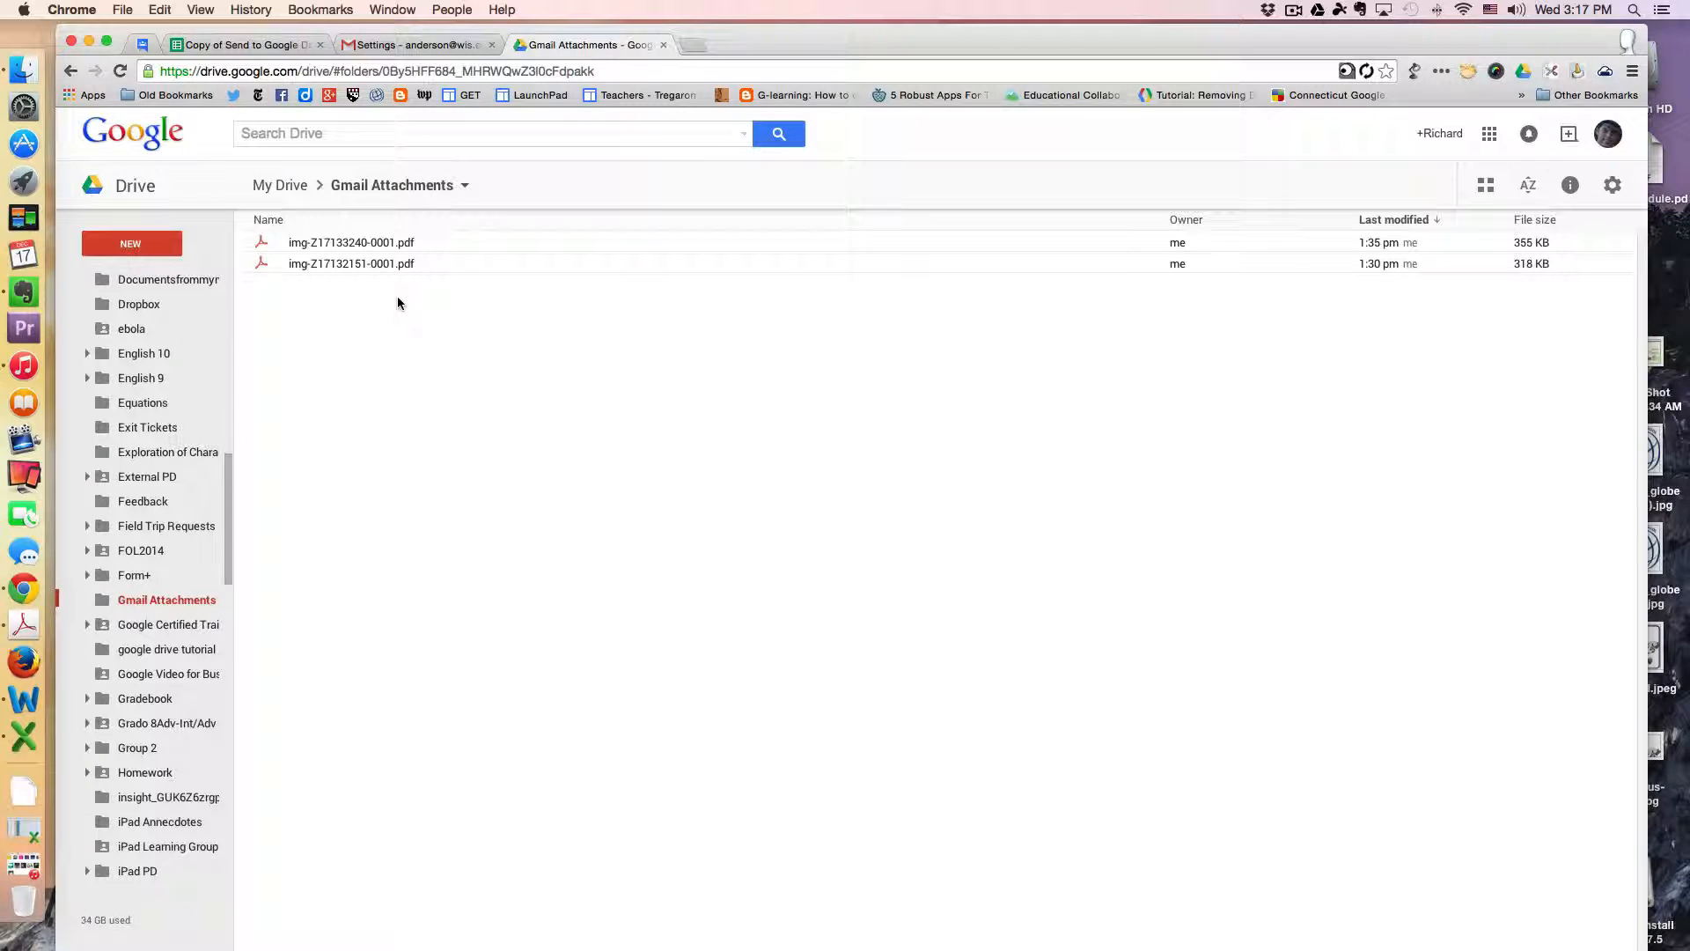
mouse_move(468, 148)
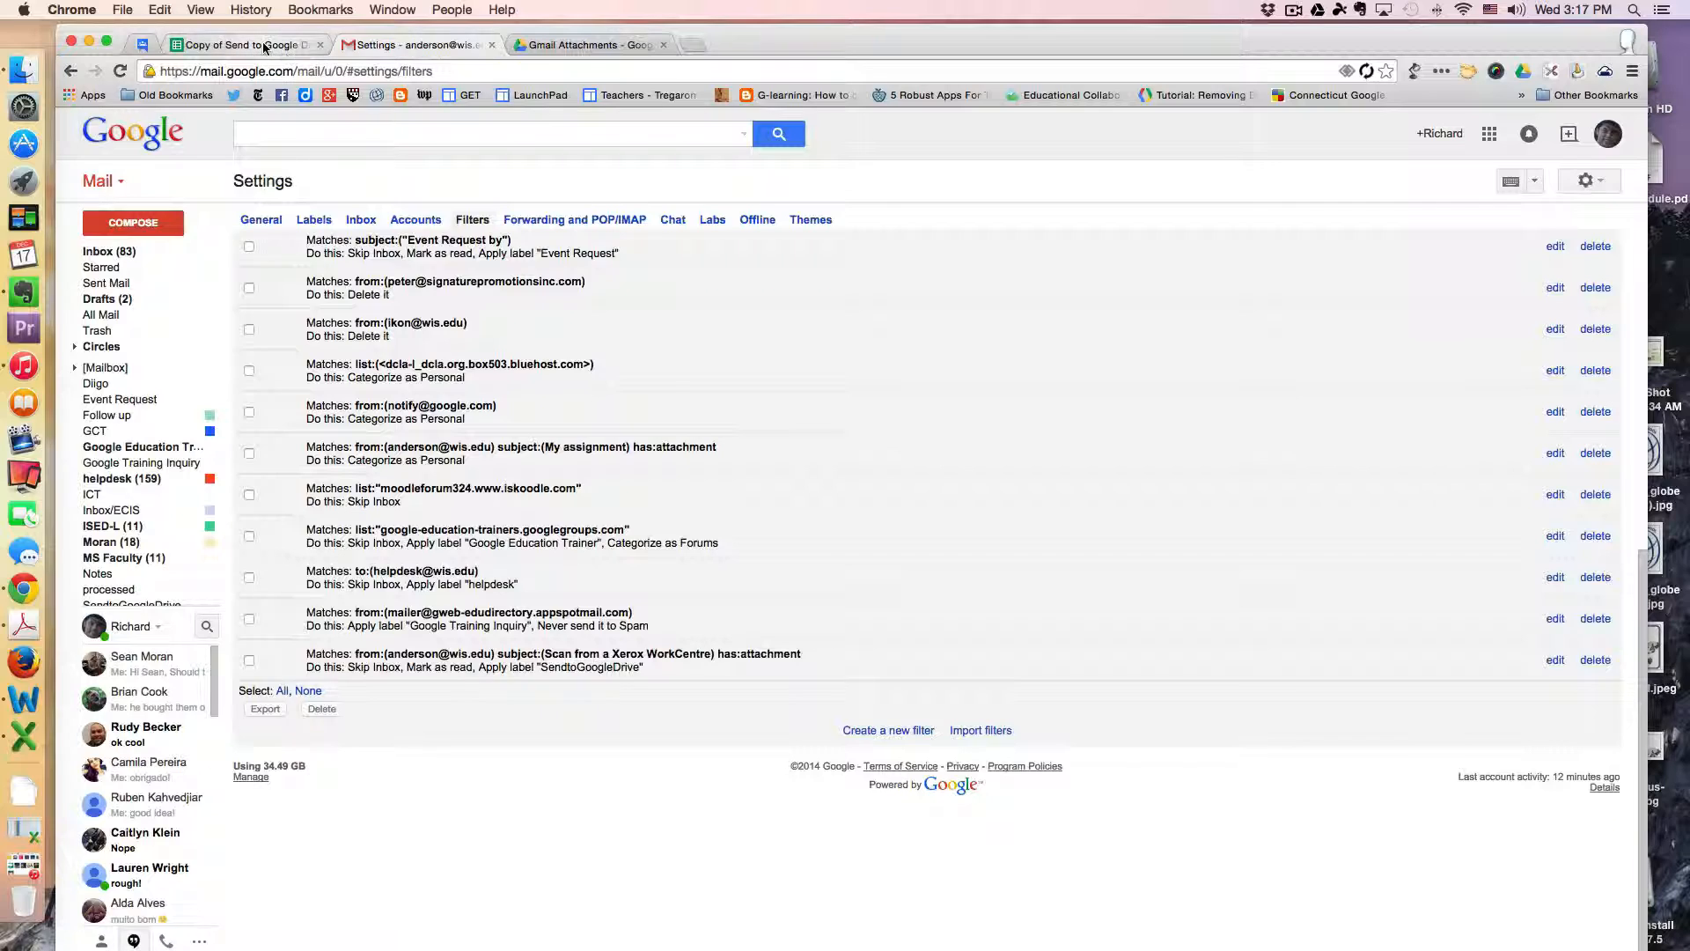
- Toggle between the Gmail filters and the Drive Gmail Attachments folder, ending on the two saved PDFs
left_click(238, 44)
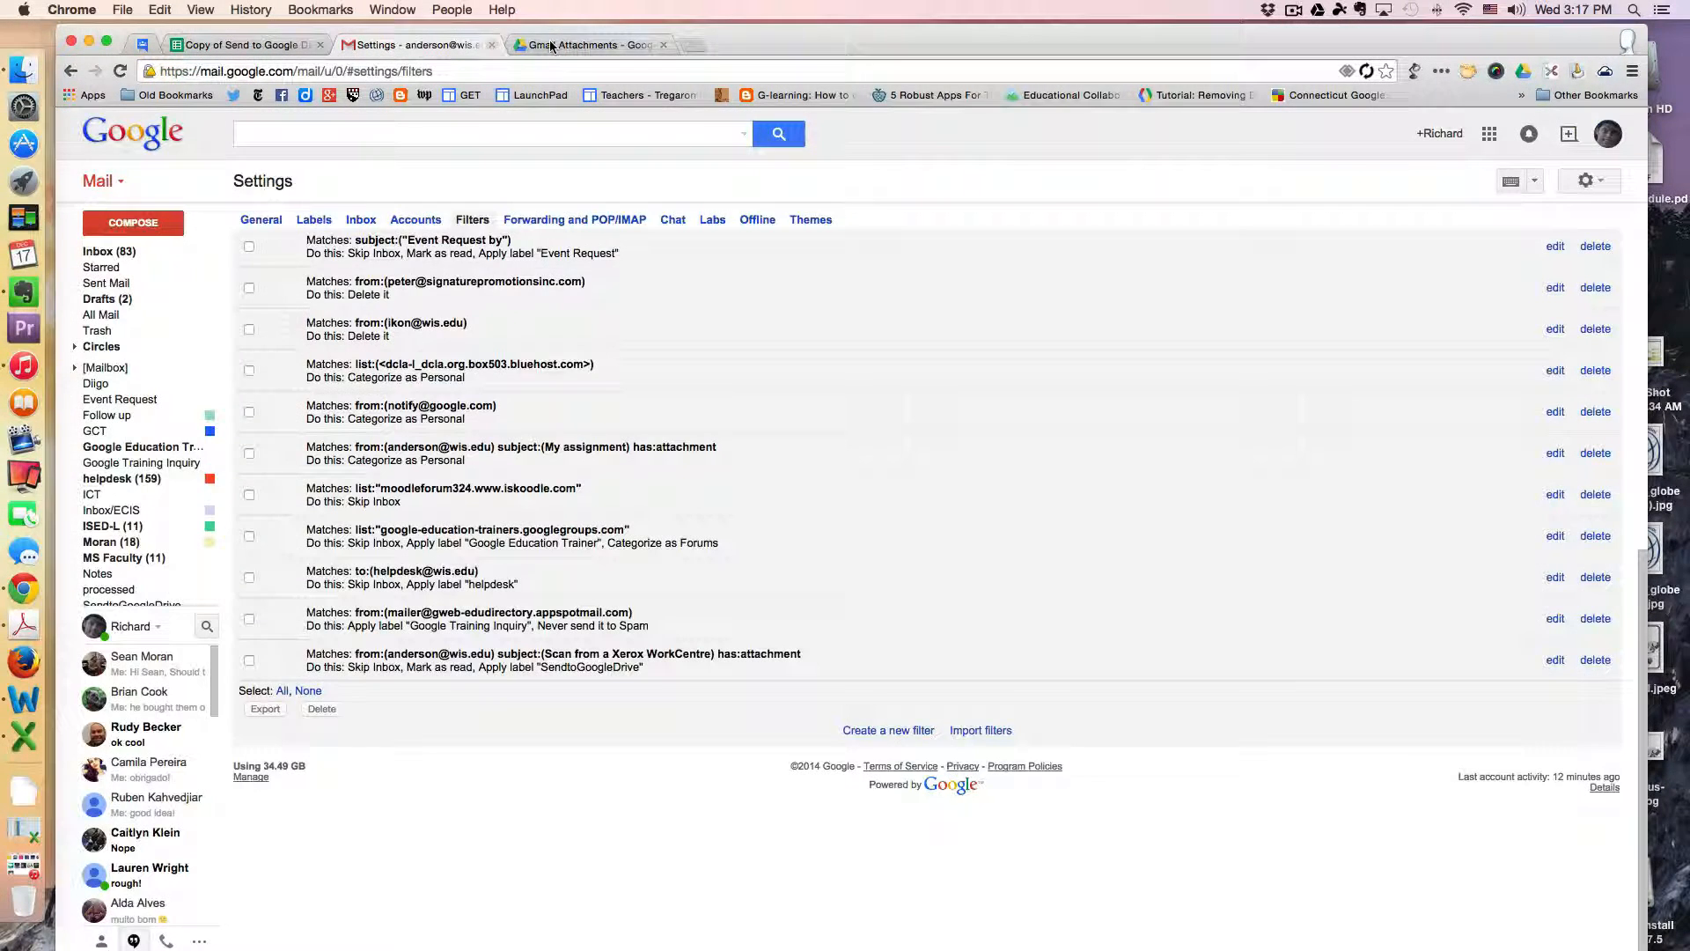
mouse_move(588, 44)
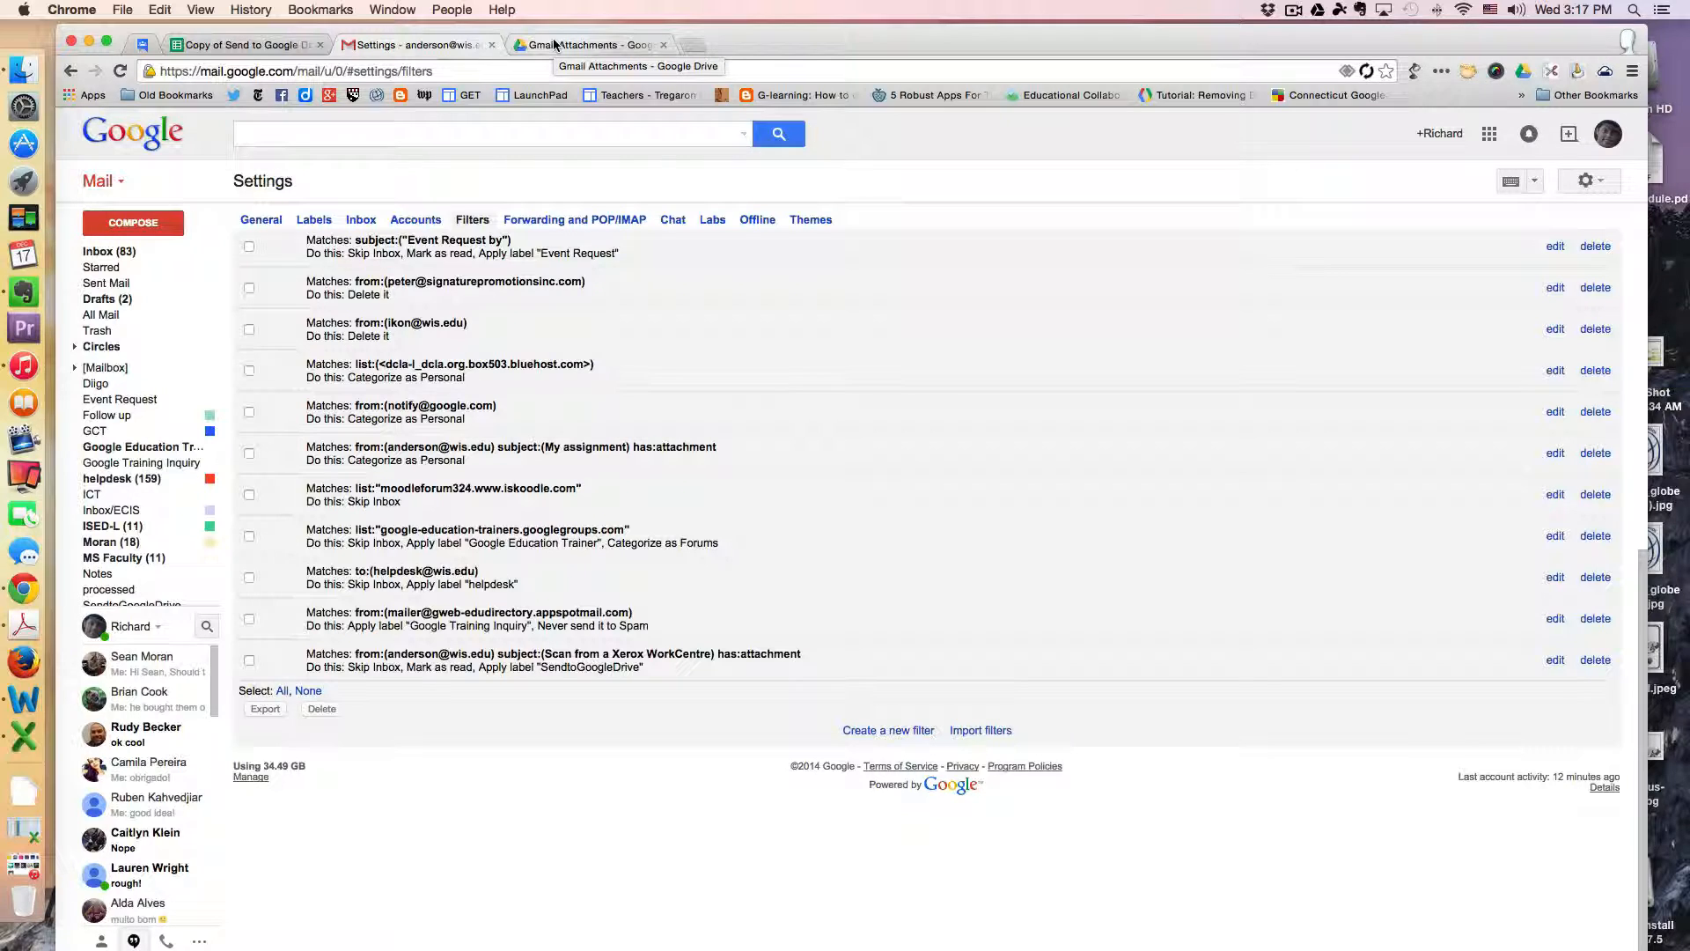
left_click(588, 44)
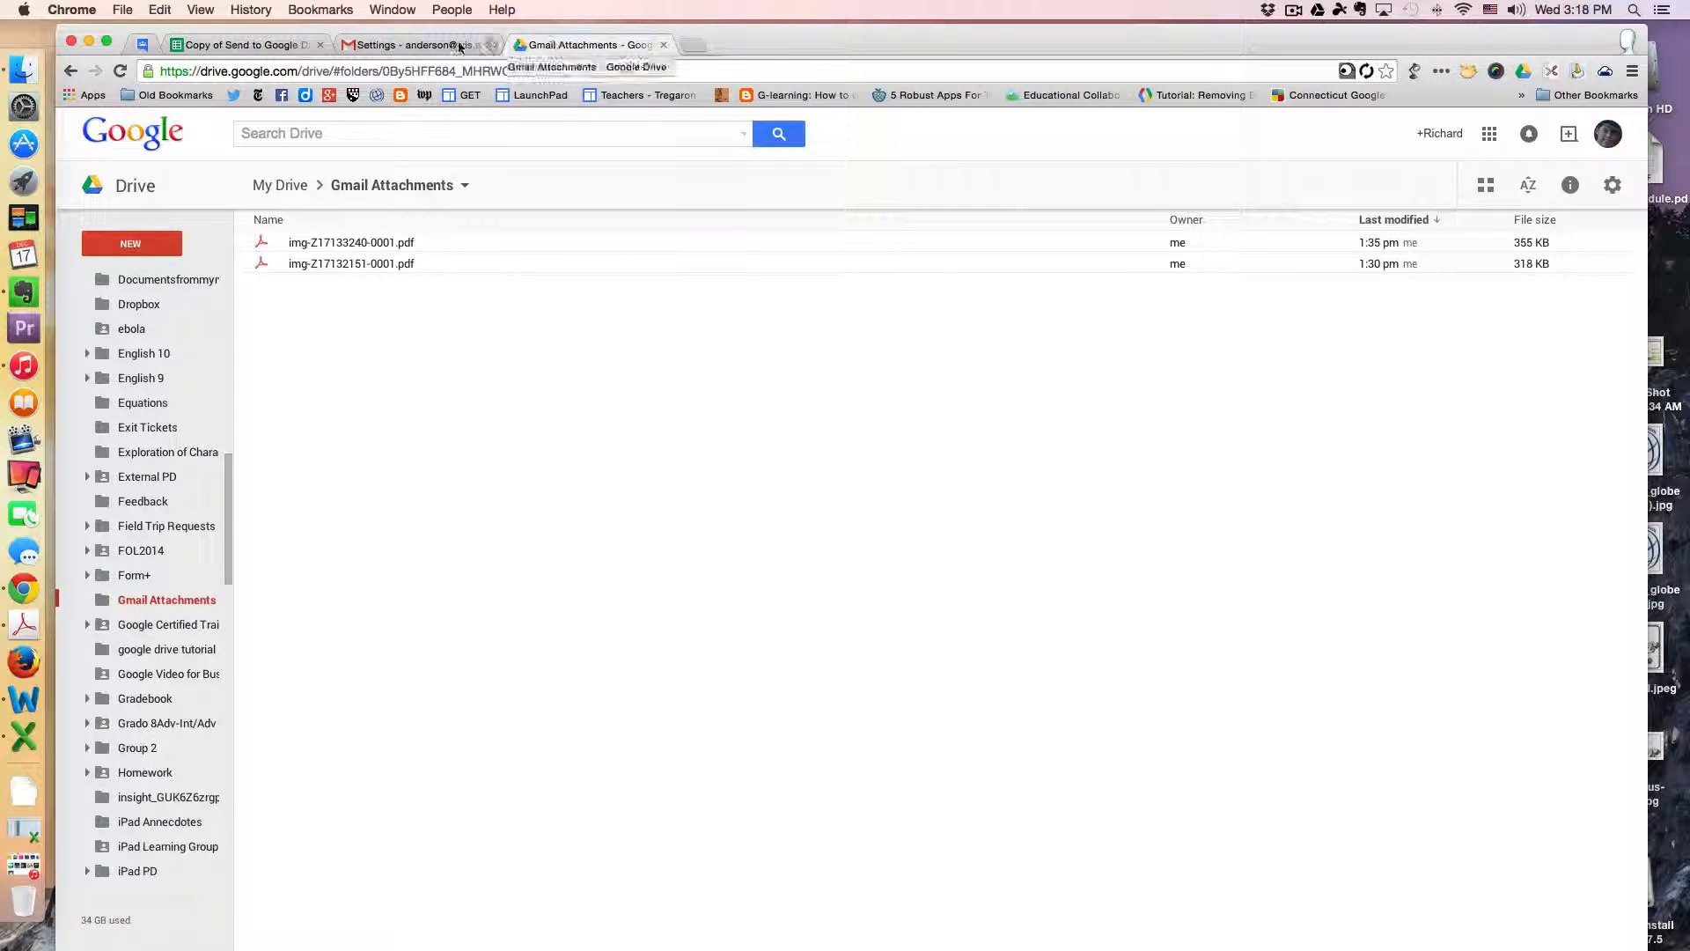
left_click(416, 44)
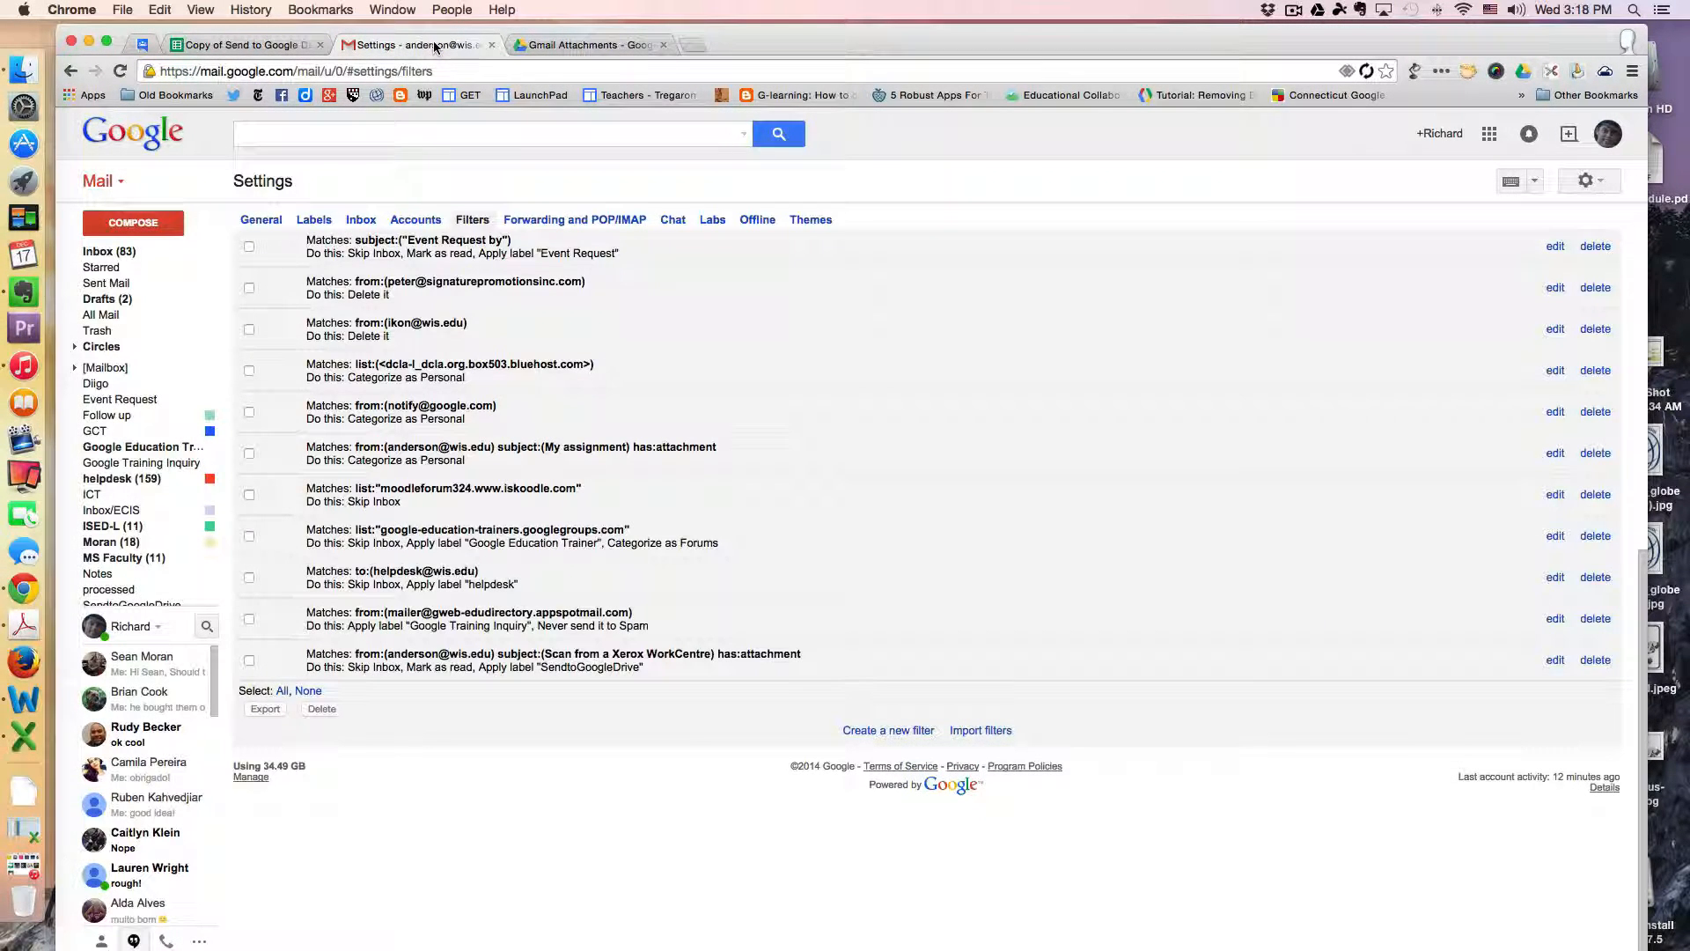
mouse_move(419, 44)
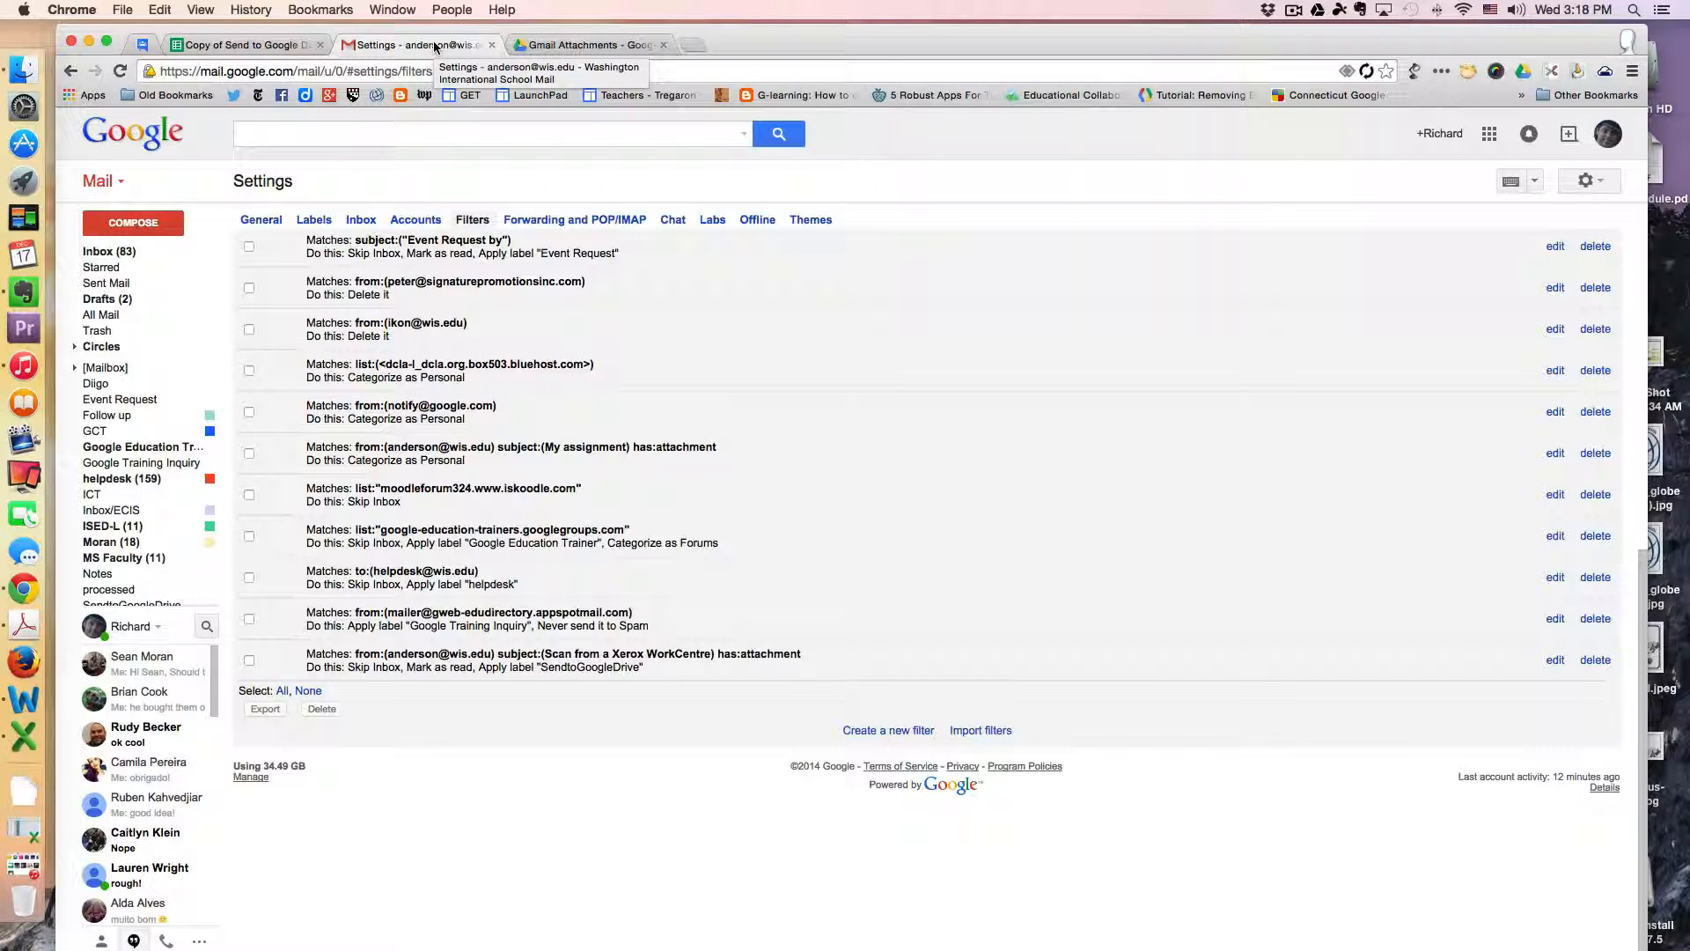
left_click(586, 44)
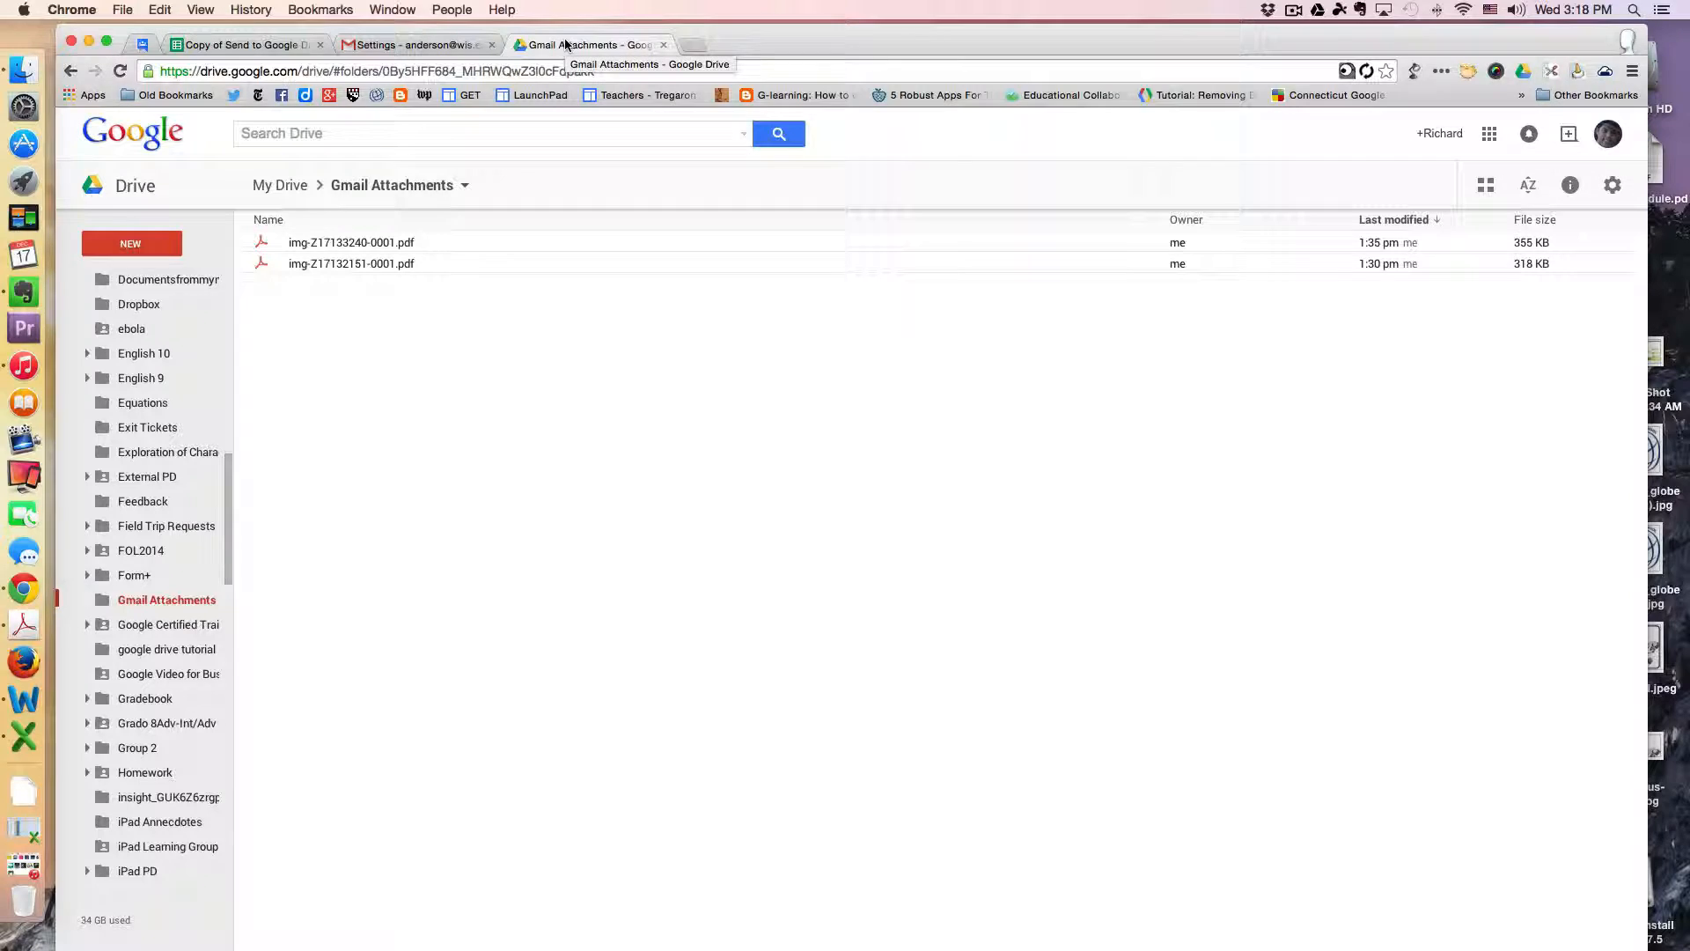